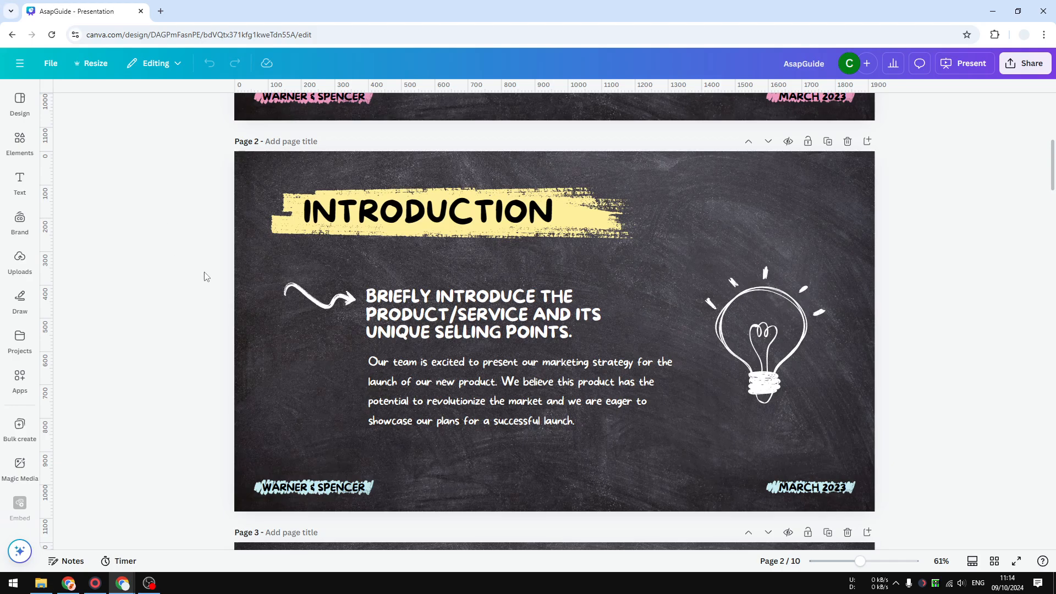
Start presenting the Introduction slide in Presenter view from the Present menu
{"action": "left_click", "coordinate": [470, 313]}
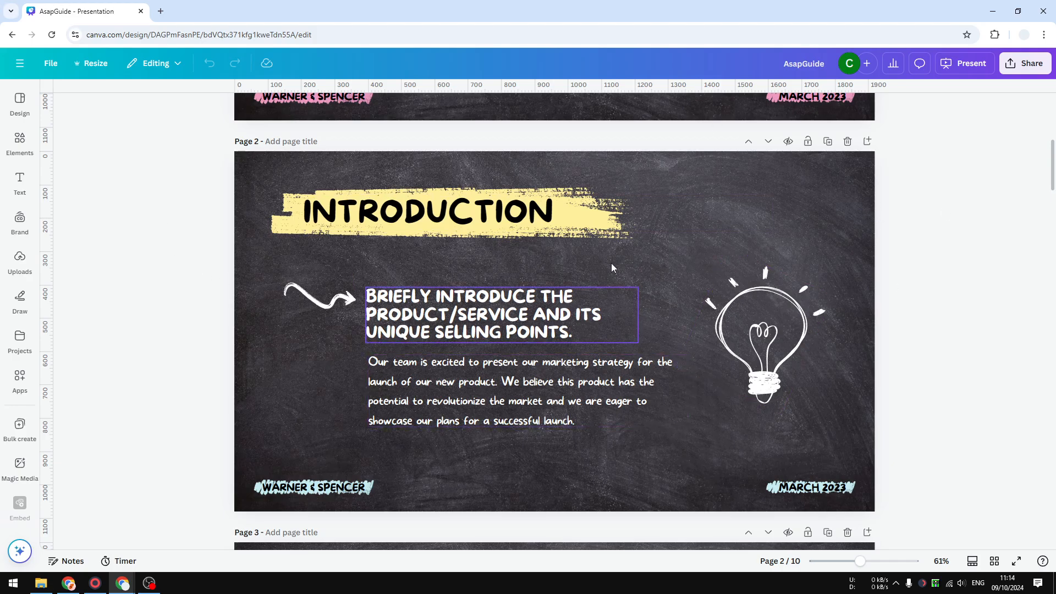
{"action": "left_click", "coordinate": [431, 213]}
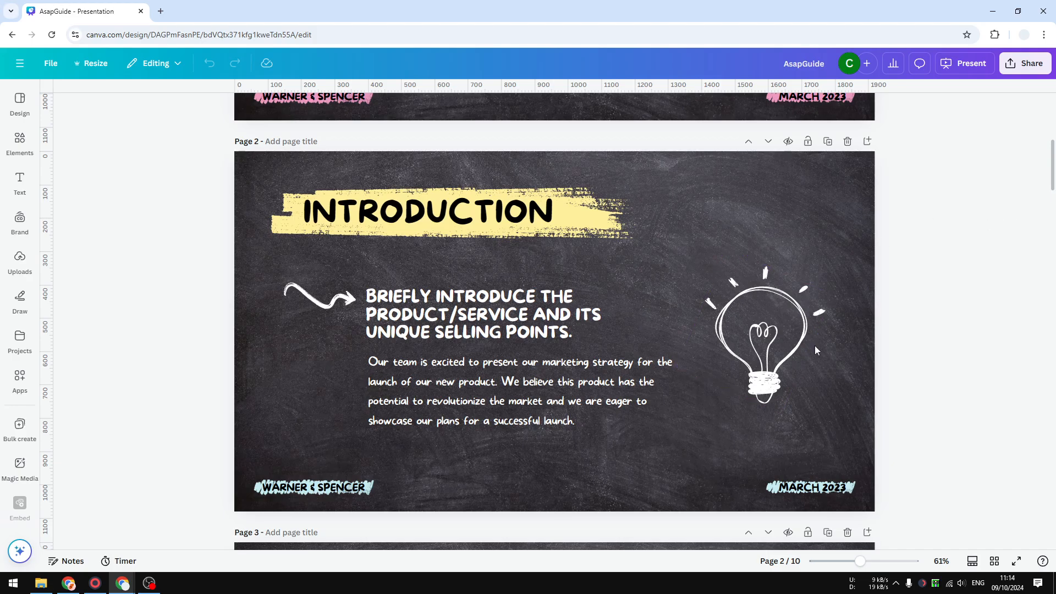
{"action": "left_click", "coordinate": [970, 62]}
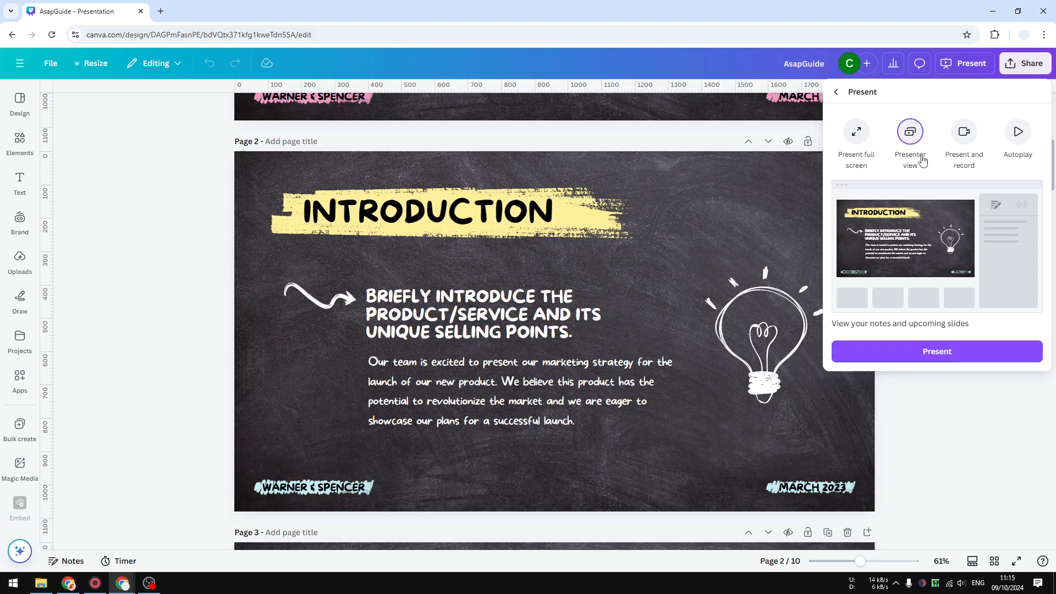
{"action": "mouse_move", "coordinate": [906, 173]}
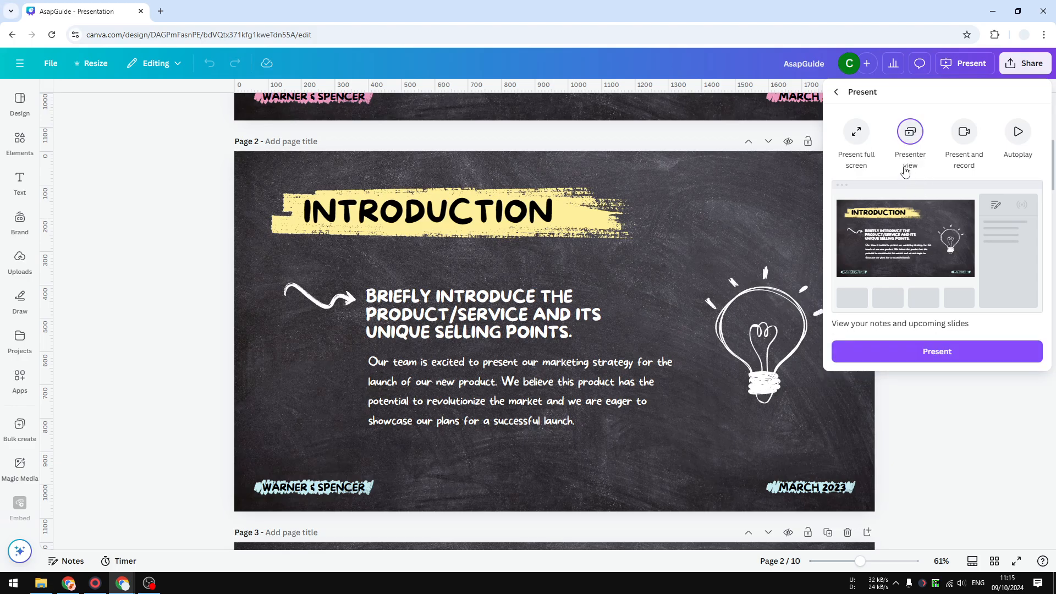
{"action": "mouse_move", "coordinate": [929, 219]}
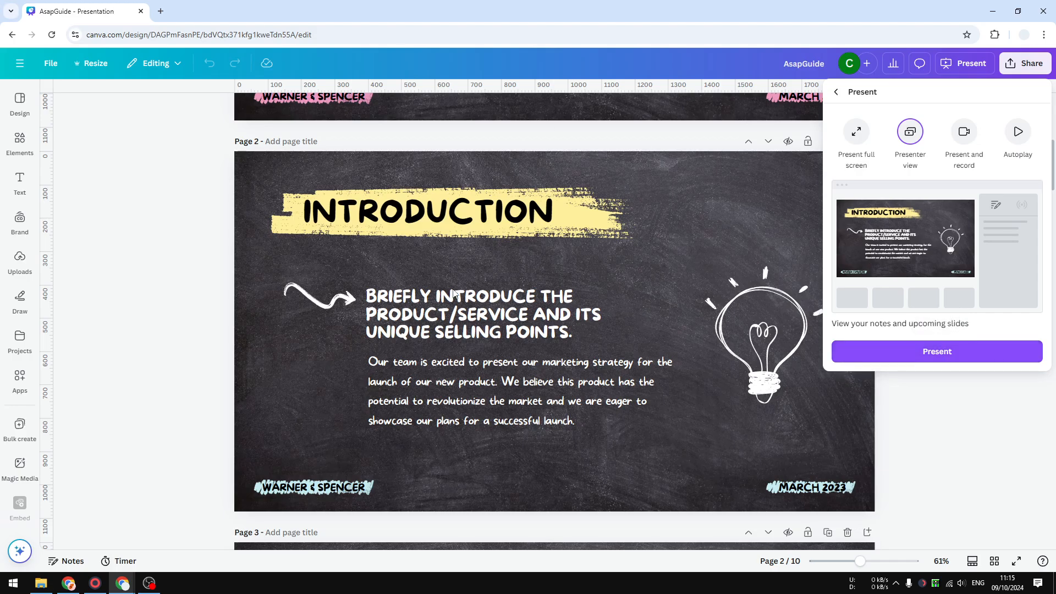
{"action": "mouse_move", "coordinate": [932, 330]}
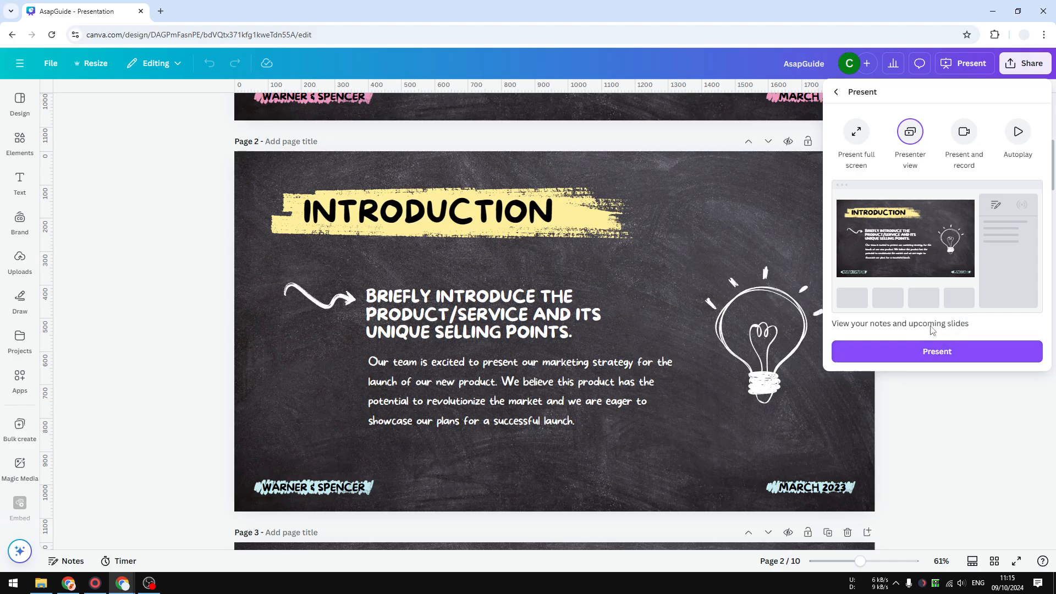
{"action": "mouse_move", "coordinate": [937, 351]}
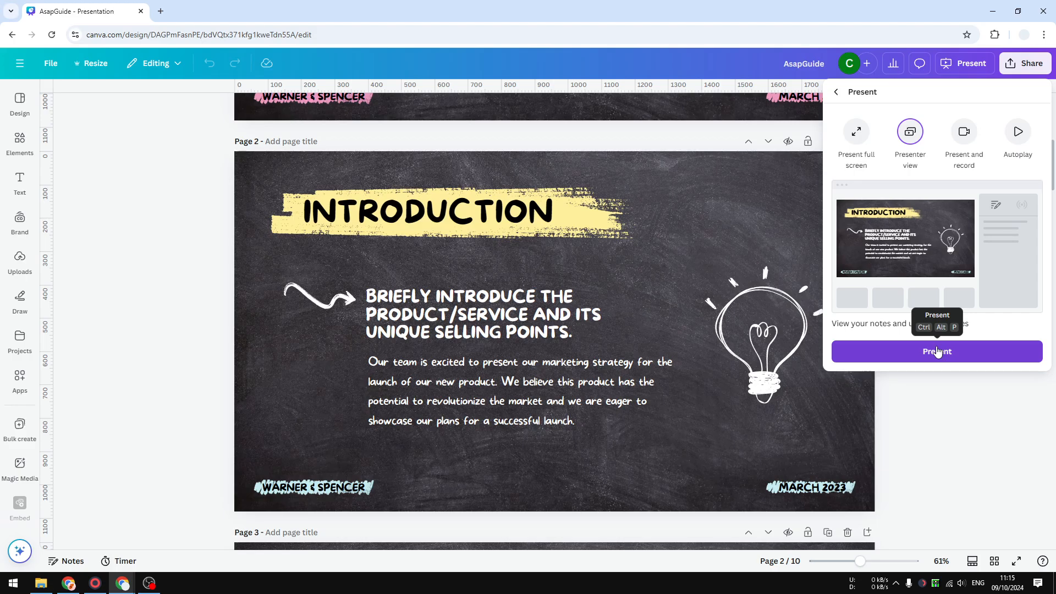
{"action": "mouse_move", "coordinate": [931, 235]}
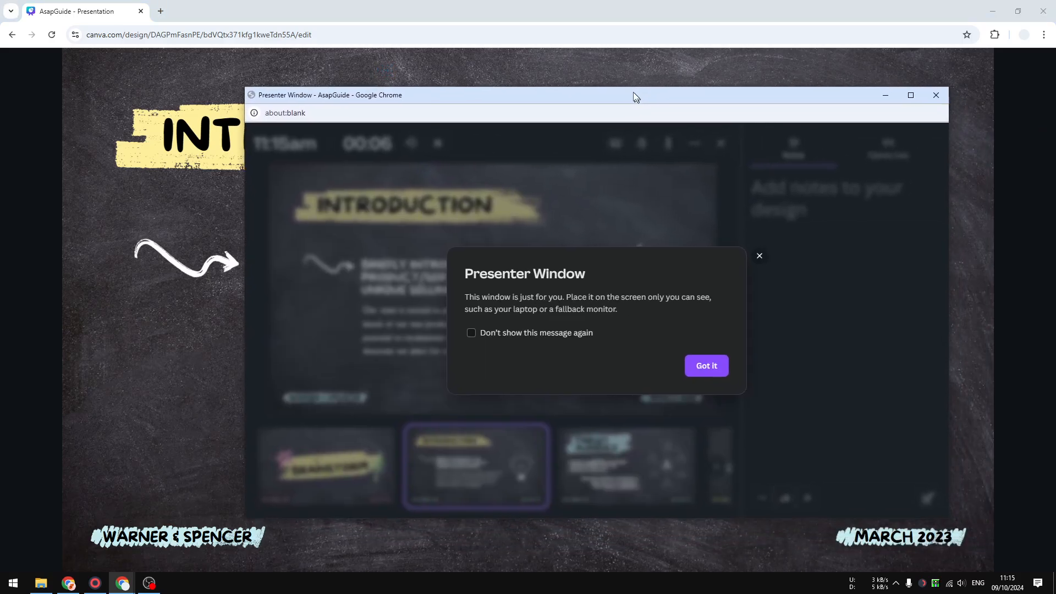
Dismiss the presenter notice, play the Confetti magic effect, and check the more-options menu
{"action": "left_click", "coordinate": [706, 366]}
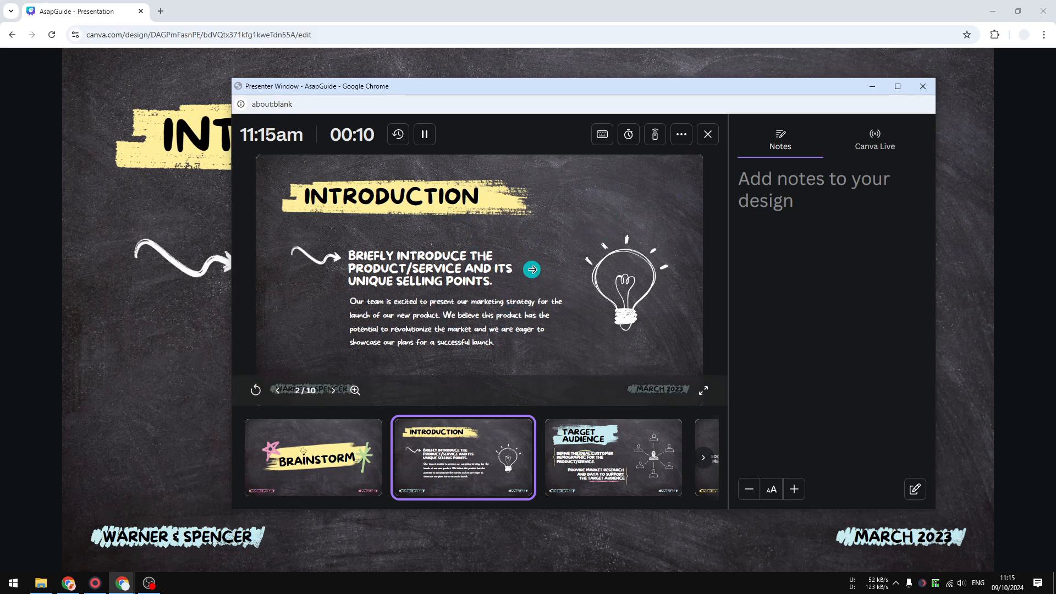
{"action": "mouse_move", "coordinate": [629, 134]}
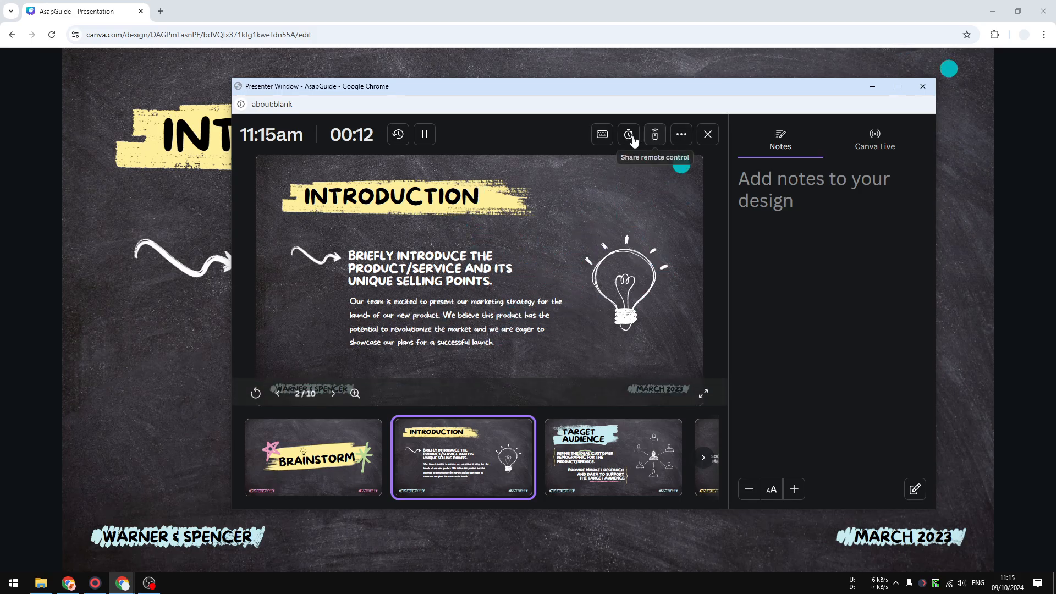
{"action": "left_click", "coordinate": [601, 134]}
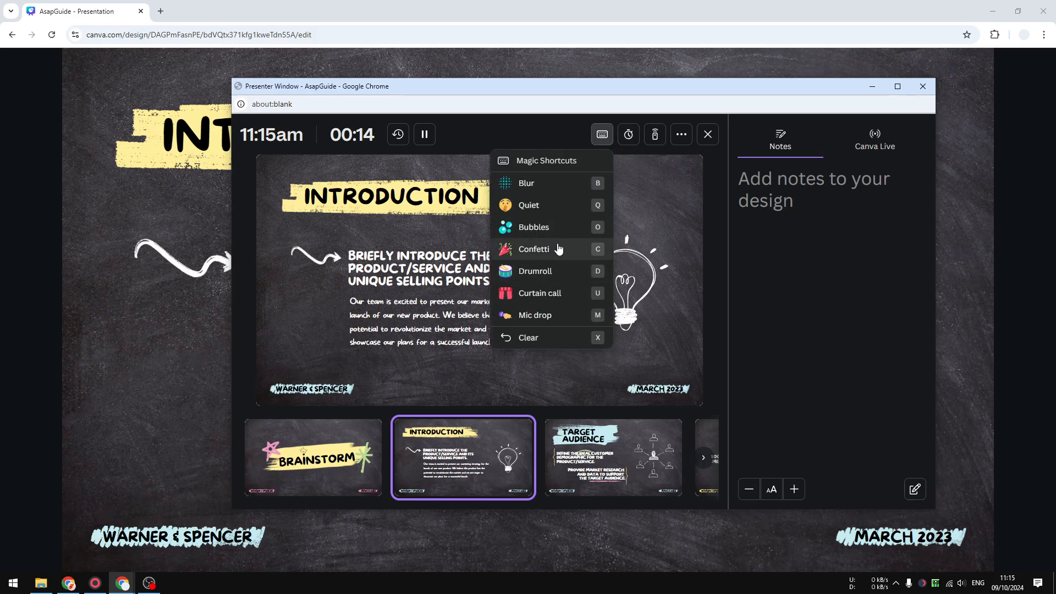
{"action": "left_click", "coordinate": [533, 250]}
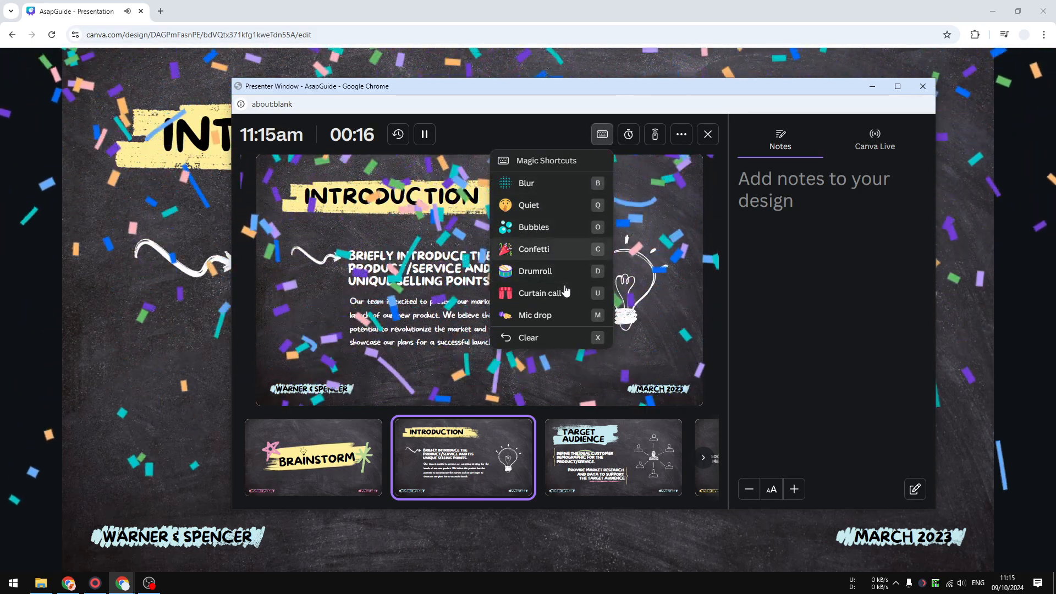
{"action": "left_click", "coordinate": [681, 135]}
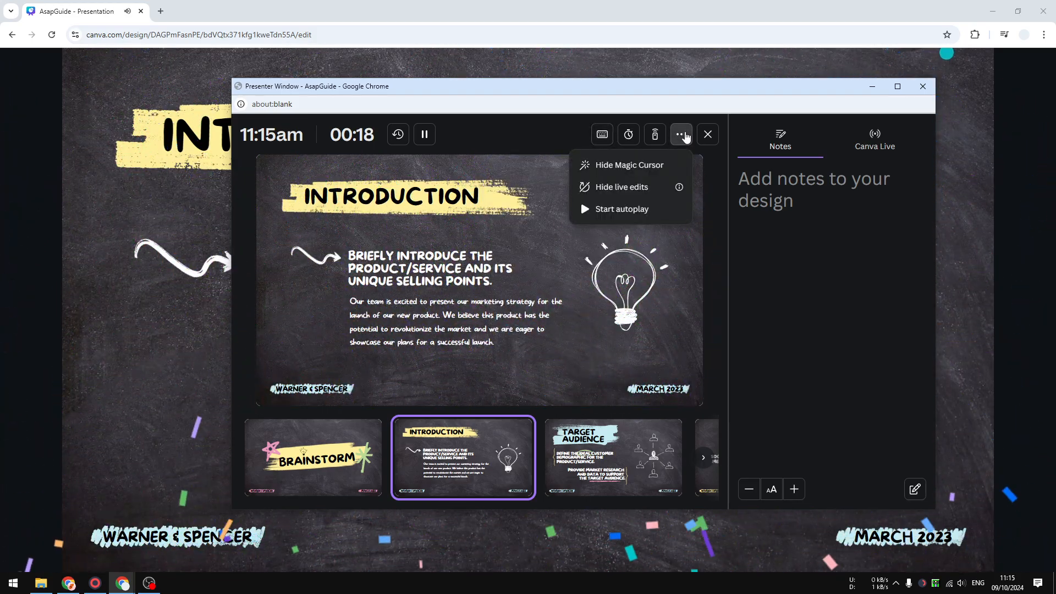
{"action": "mouse_move", "coordinate": [682, 134]}
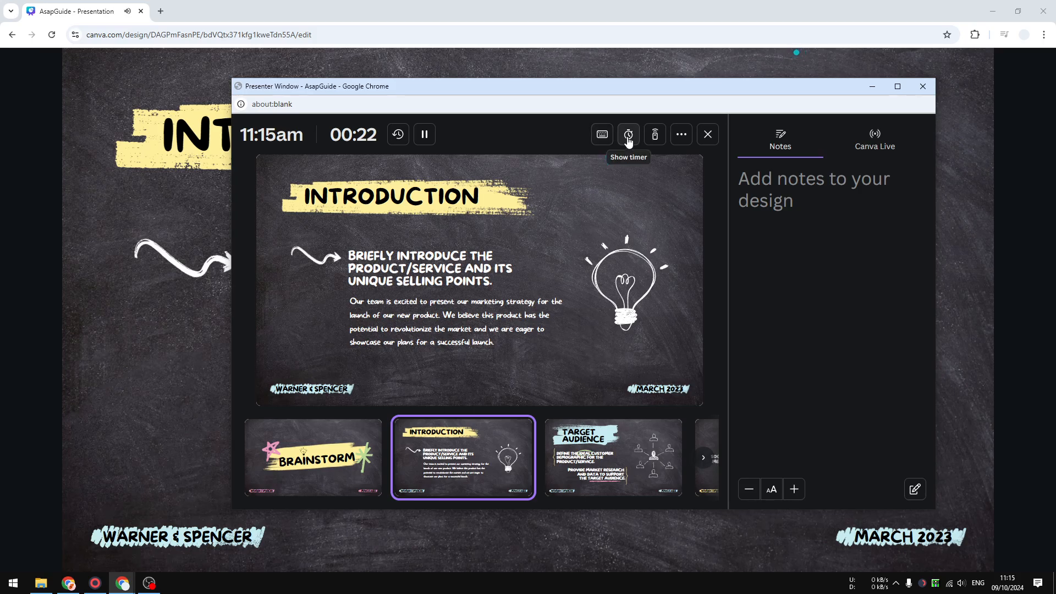
{"action": "left_click", "coordinate": [613, 458]}
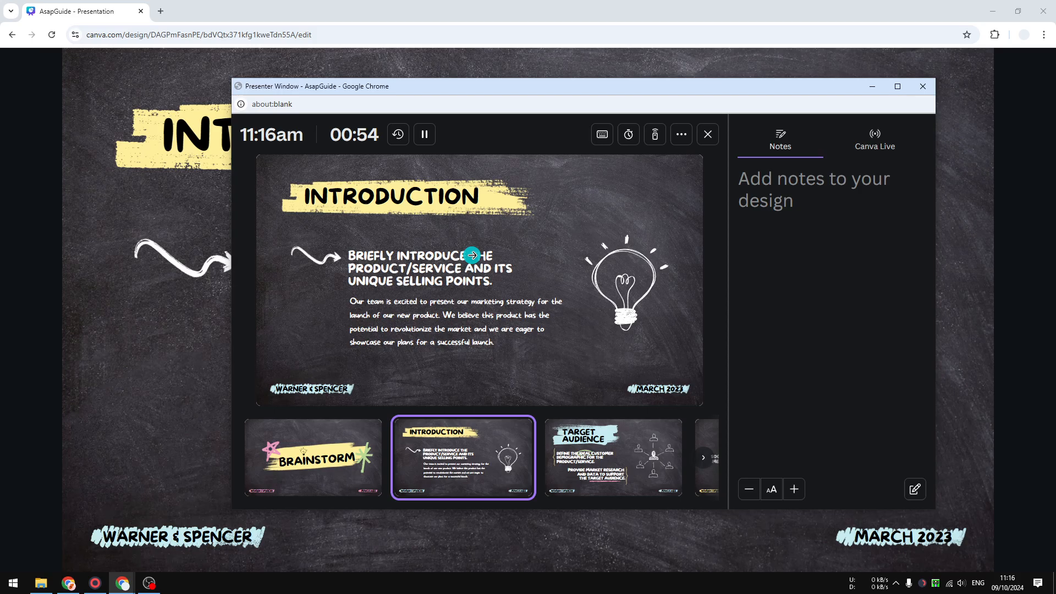
{"action": "mouse_move", "coordinate": [509, 291]}
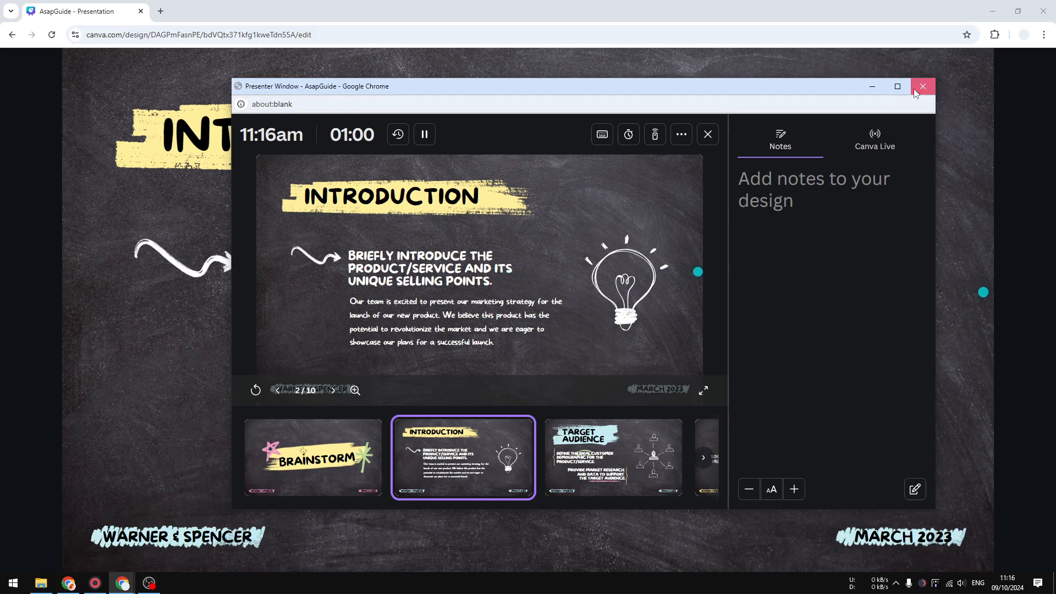
Close the presenter window and duplicate the design's browser tab
{"action": "left_click", "coordinate": [922, 86]}
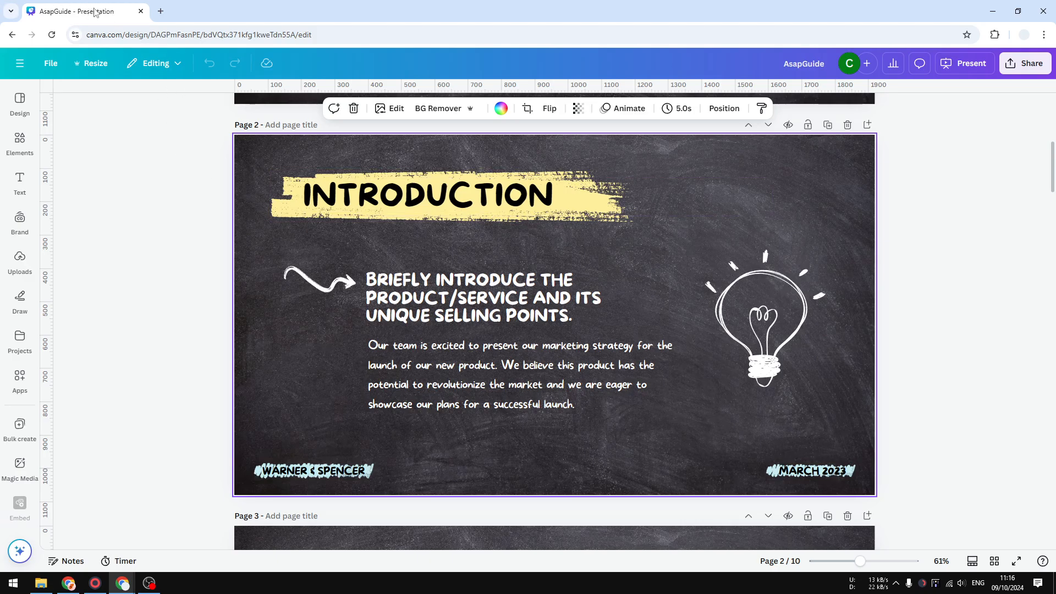
{"action": "right_click", "coordinate": [81, 11]}
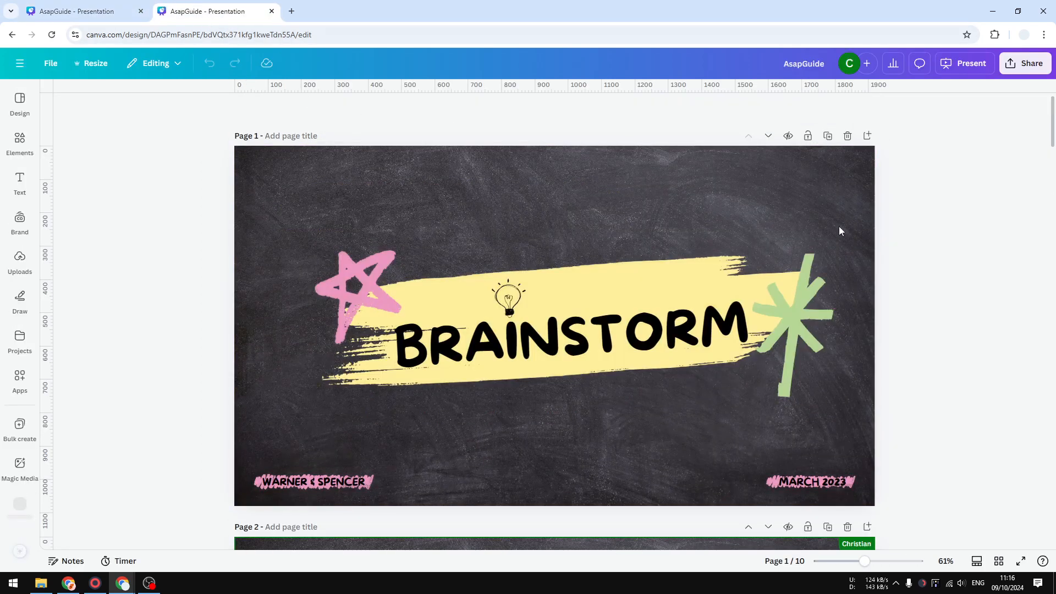
{"action": "scroll", "scroll_direction": "down", "scroll_amount": 3}
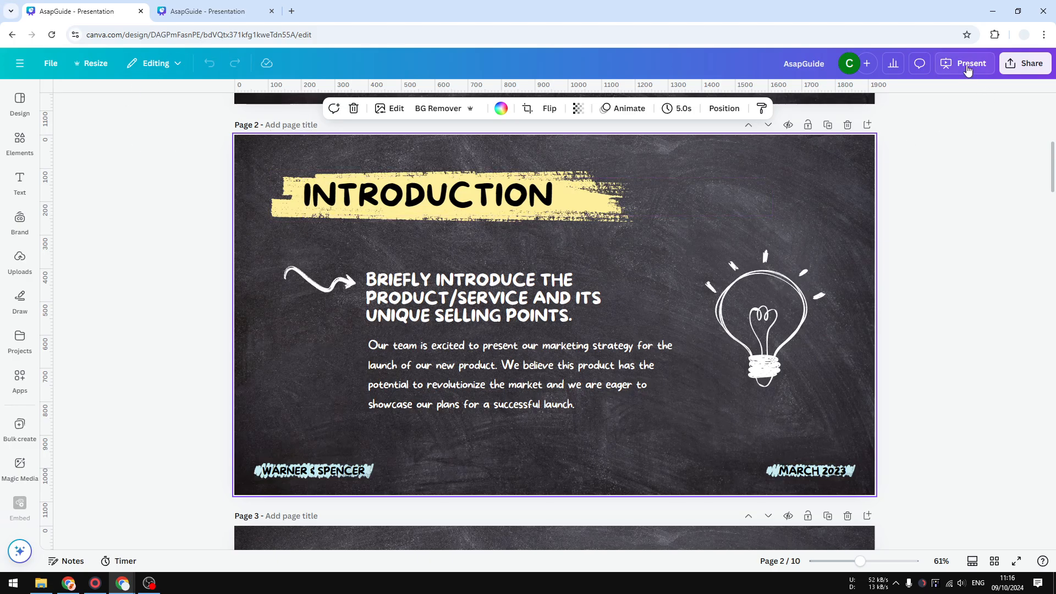
Relaunch presenter view from the first tab and dismiss its notice
{"action": "left_click", "coordinate": [970, 63]}
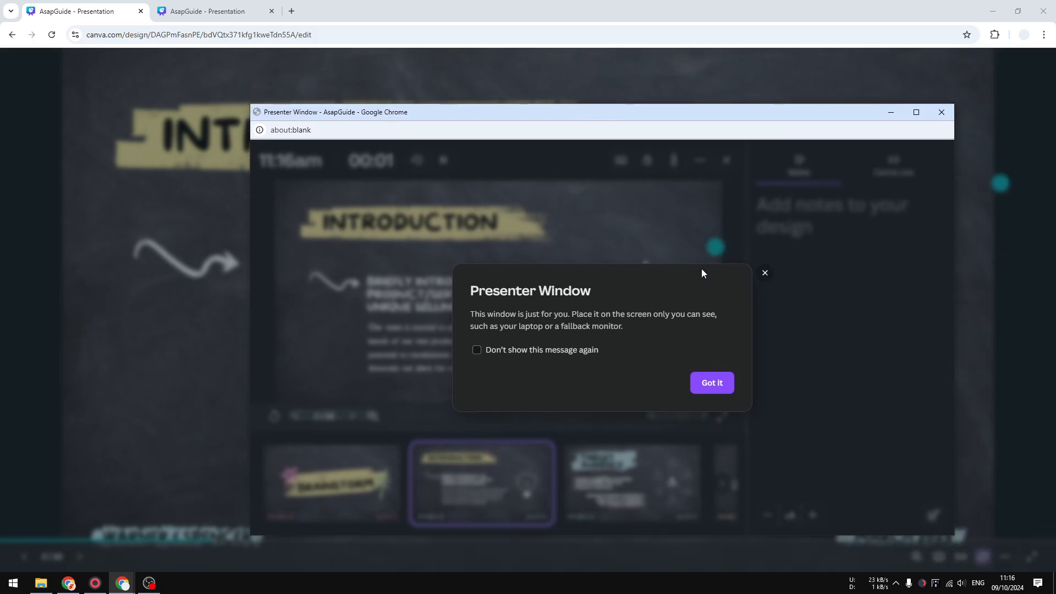
{"action": "left_click", "coordinate": [712, 382]}
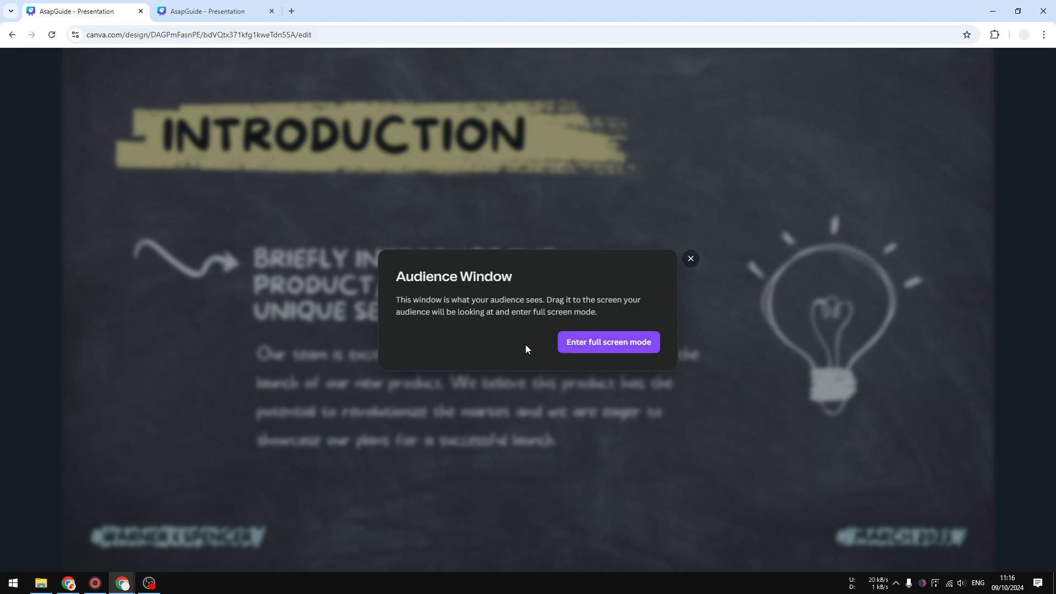
{"action": "mouse_move", "coordinate": [607, 342]}
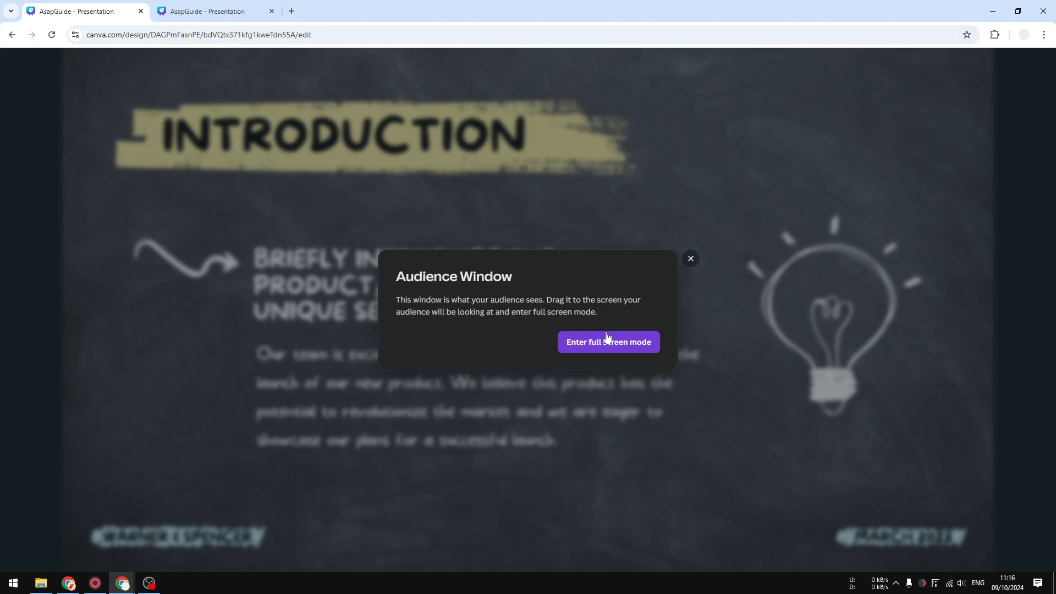
{"action": "mouse_move", "coordinate": [631, 316]}
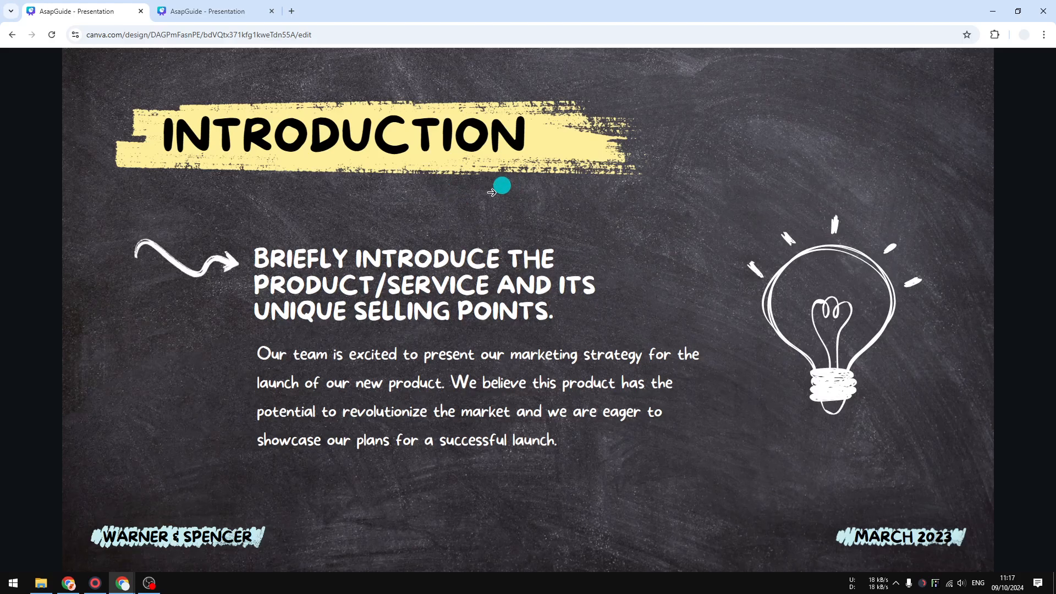
Switch to the duplicate editor tab and ready the red Draw pen on the slide
{"action": "left_click", "coordinate": [216, 11]}
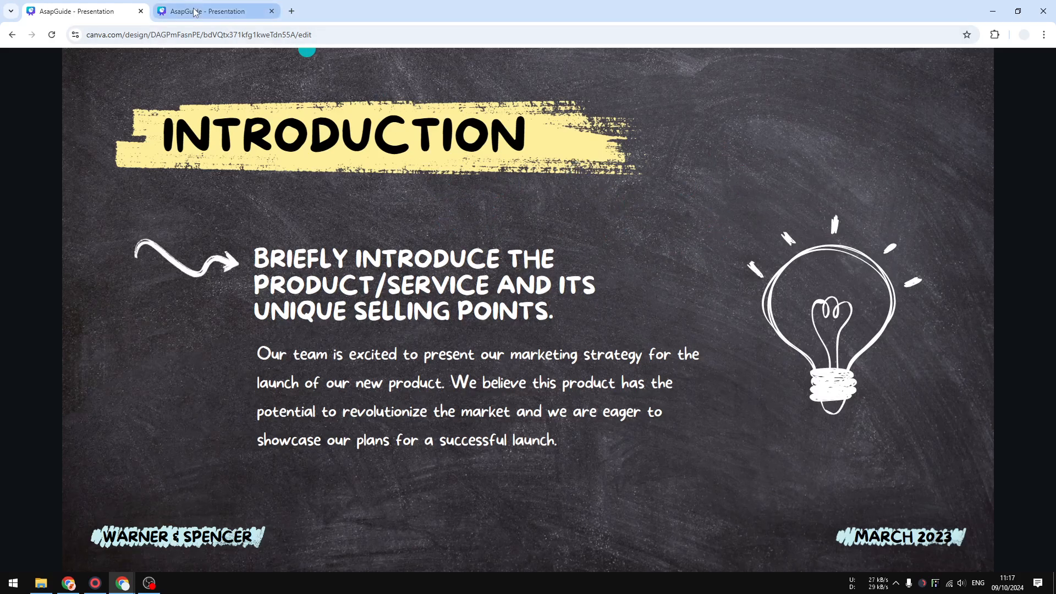
{"action": "mouse_move", "coordinate": [216, 11]}
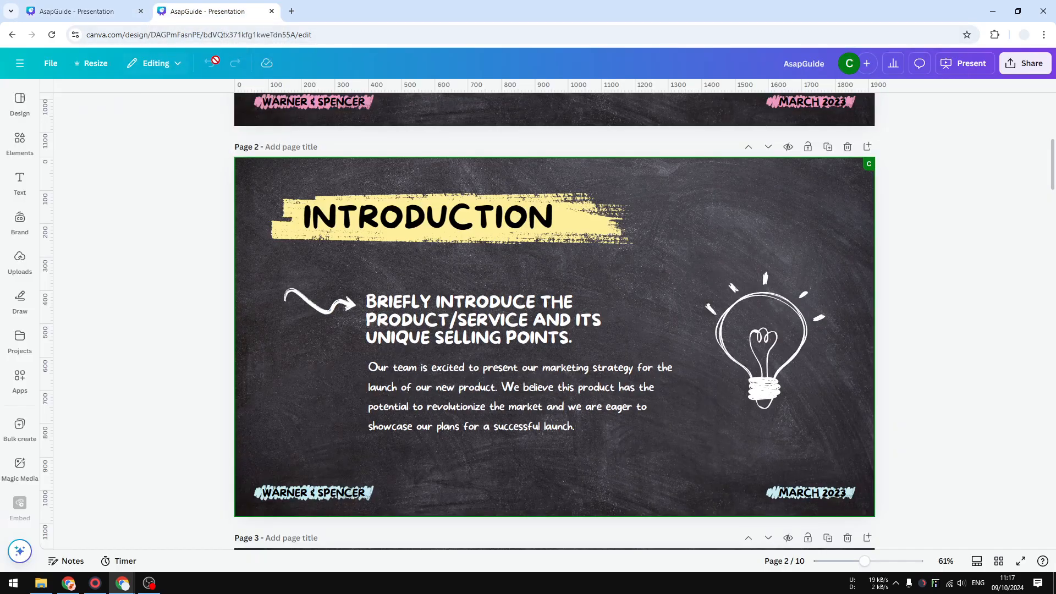
{"action": "left_click", "coordinate": [470, 319]}
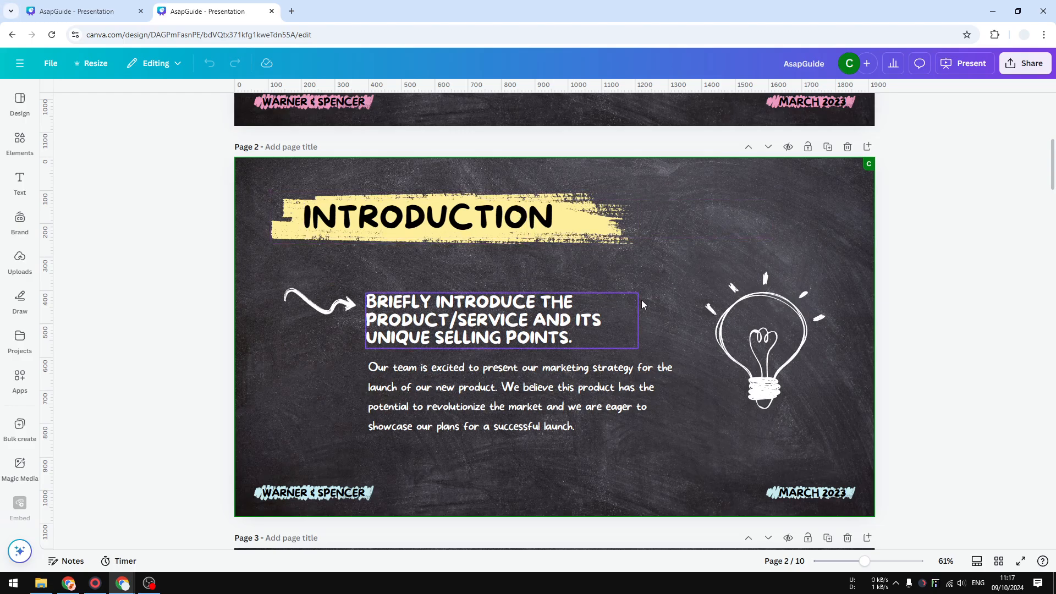
{"action": "left_click", "coordinate": [168, 283]}
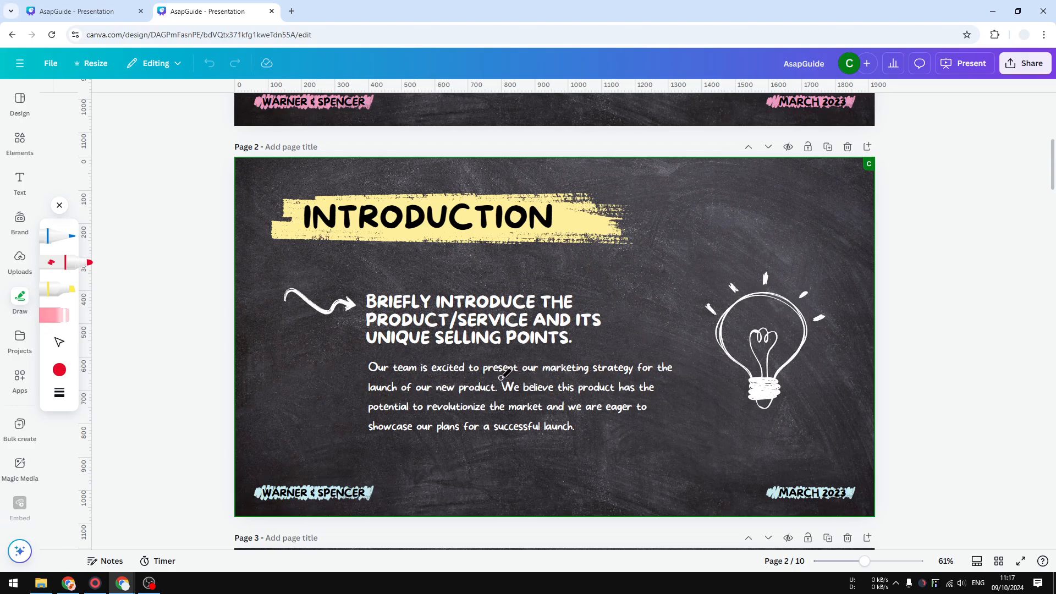
Draw a red ellipse around 'We believe this product' and confirm it shows live
{"action": "left_click_drag", "start_coordinate": [502, 375], "coordinate": [647, 398]}
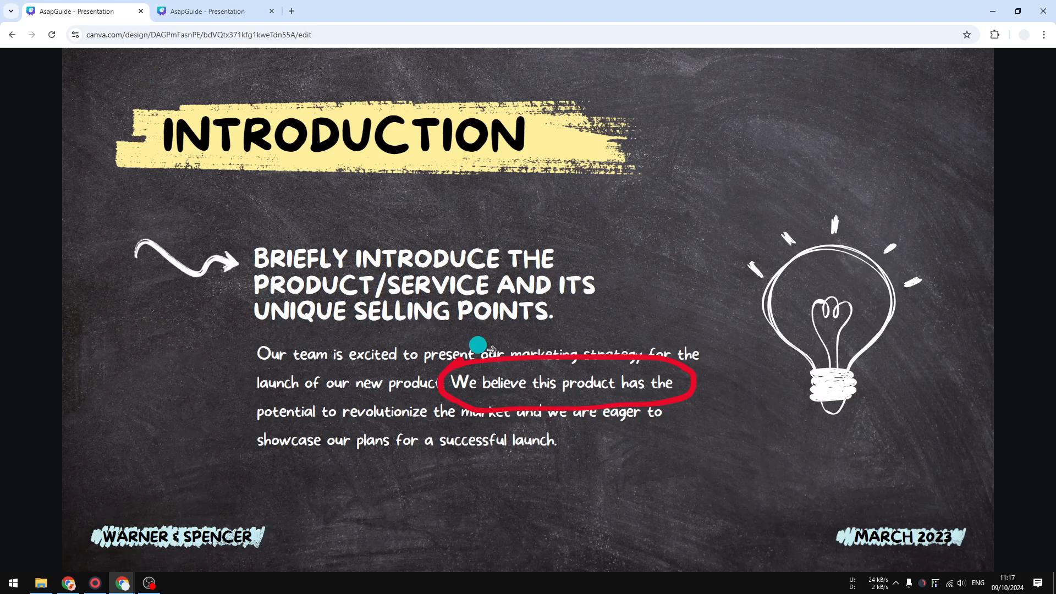
{"action": "mouse_move", "coordinate": [552, 357]}
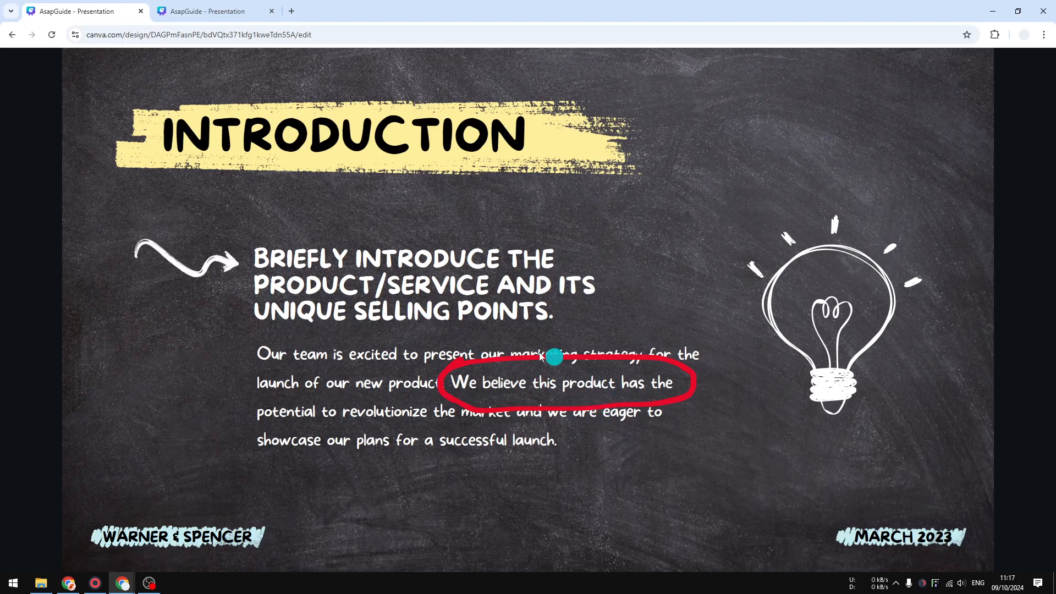
{"action": "left_click", "coordinate": [215, 11]}
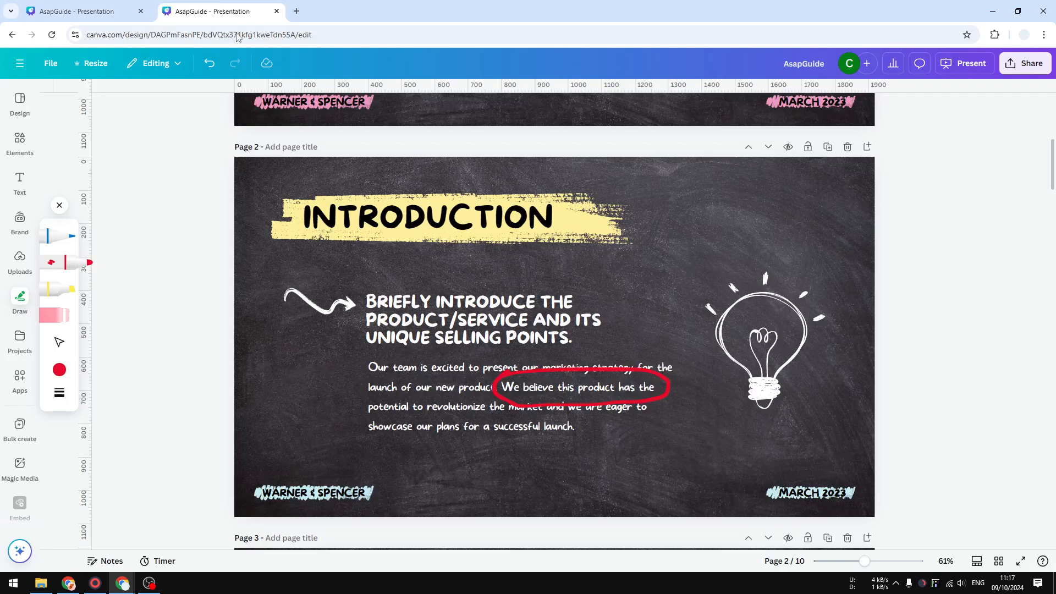